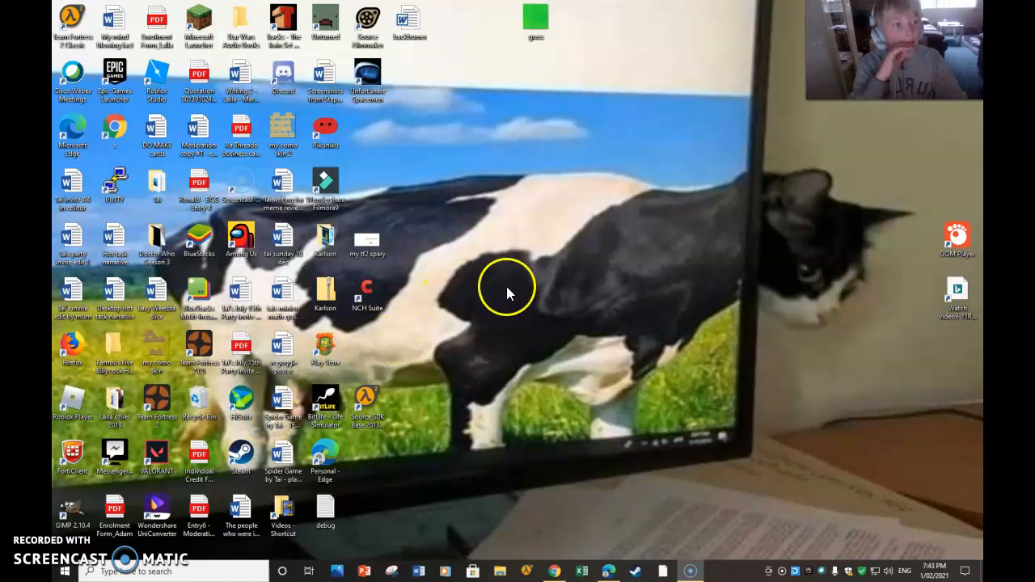
mouse_move(500, 315)
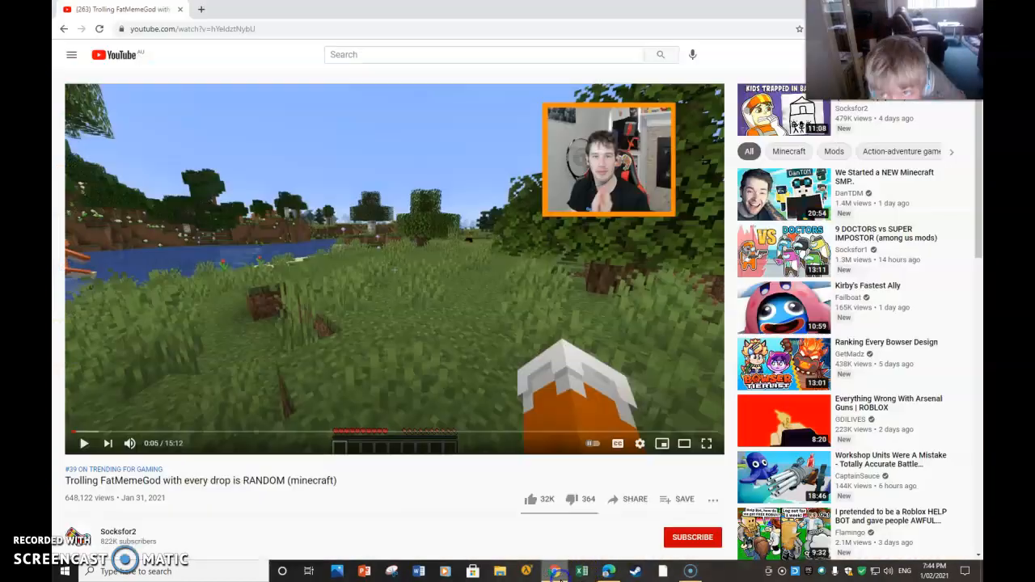
Open a new tab and load the Roblox home page with friends and recommended games
left_click(200, 9)
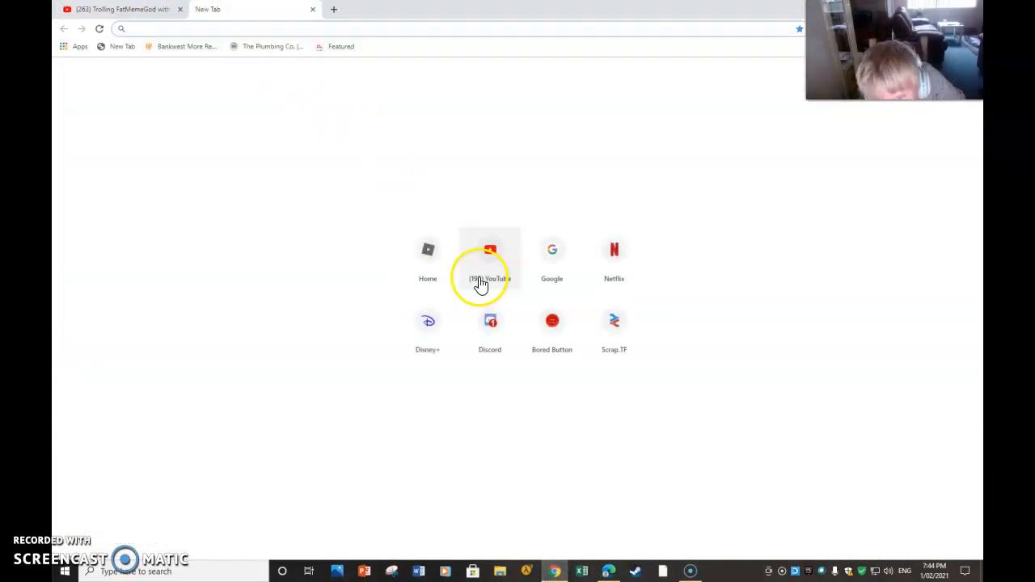
left_click(428, 255)
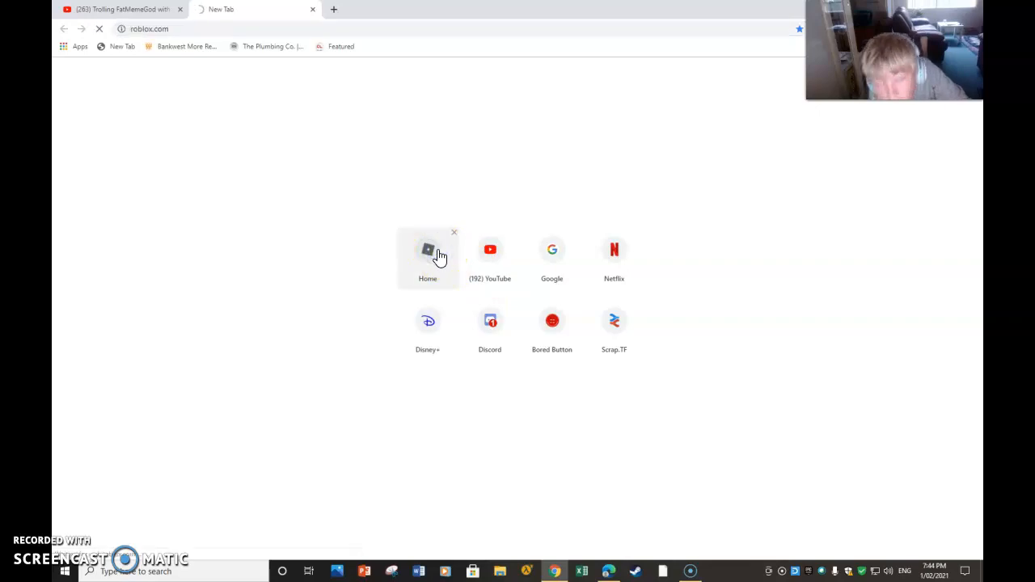
left_click(428, 249)
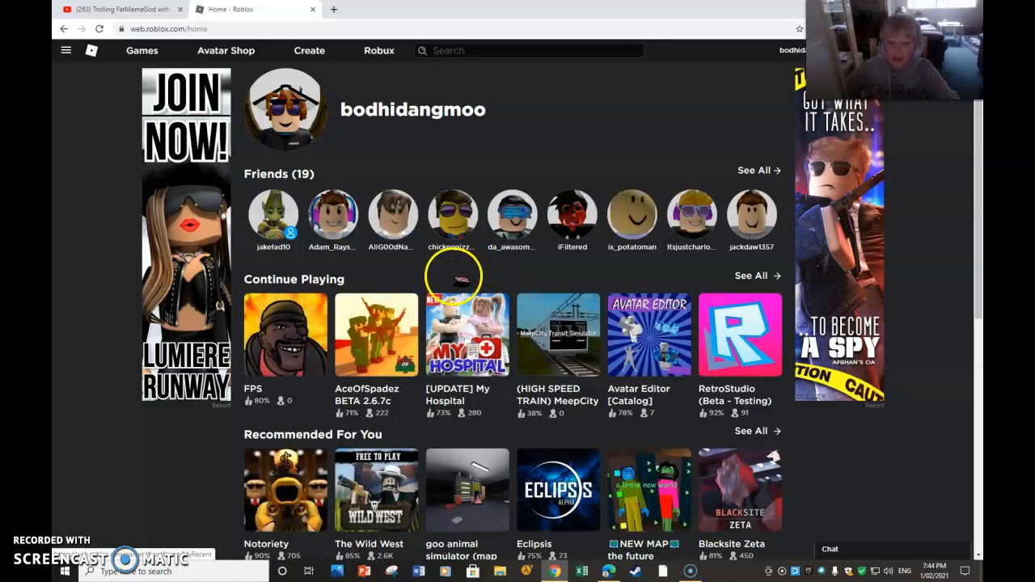
left_click(274, 218)
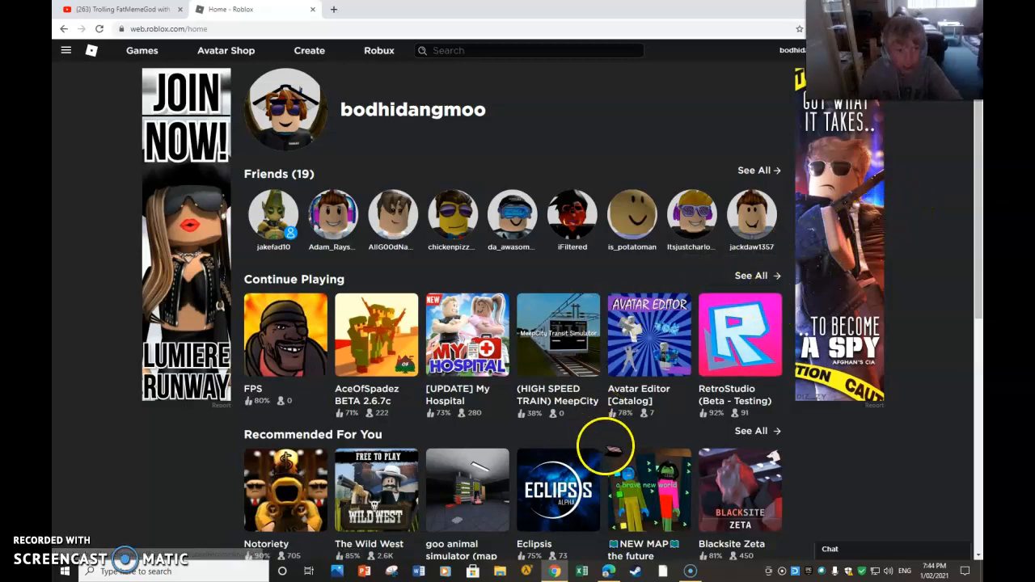
mouse_move(751, 170)
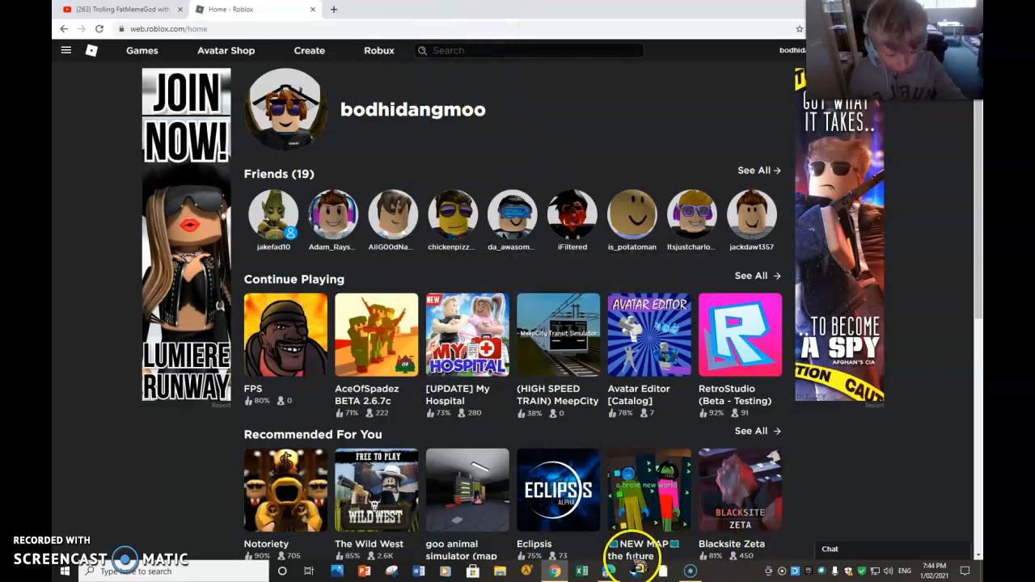
Show the friend chat list and open the most recent friend conversation
left_click(829, 549)
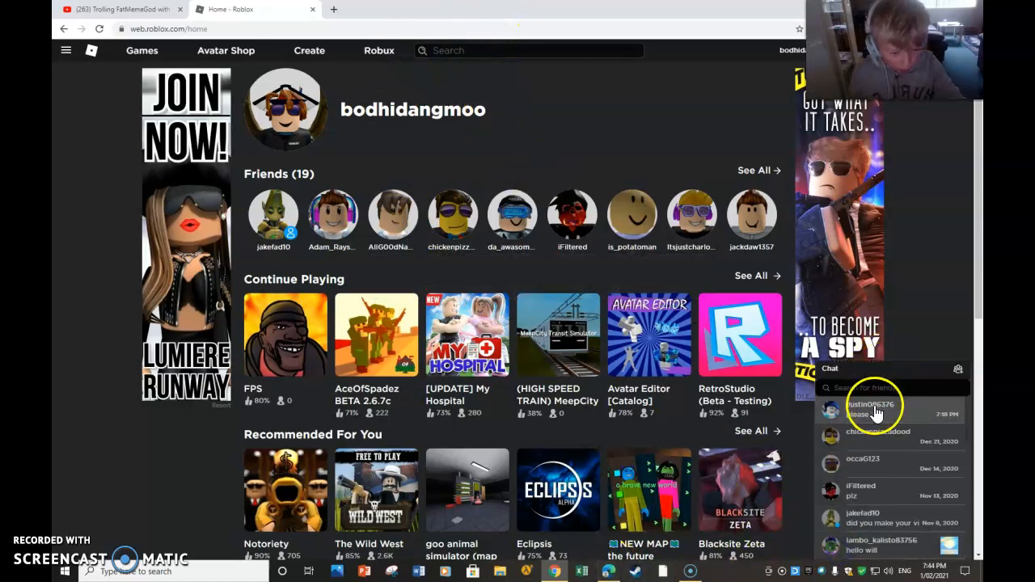
left_click(873, 408)
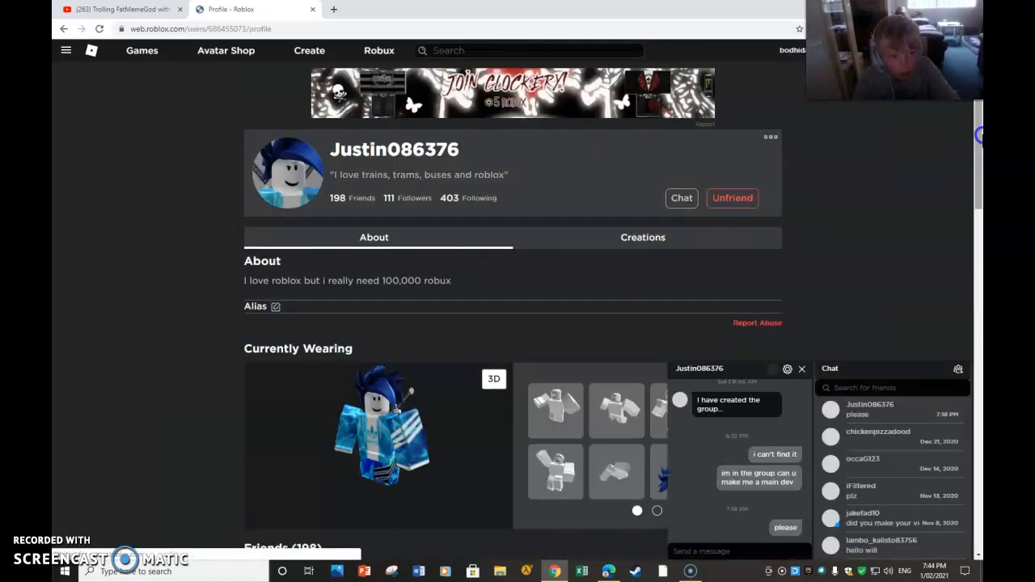
Scroll through the Beepcy Transit Official GroupTM description and wall with the join request pending
scroll("down", 3)
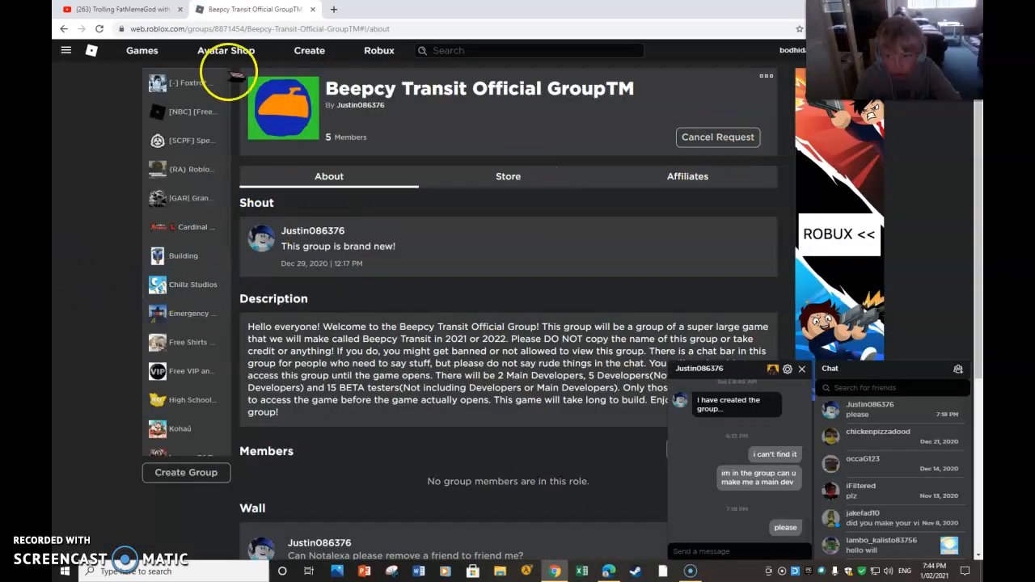
mouse_move(475, 506)
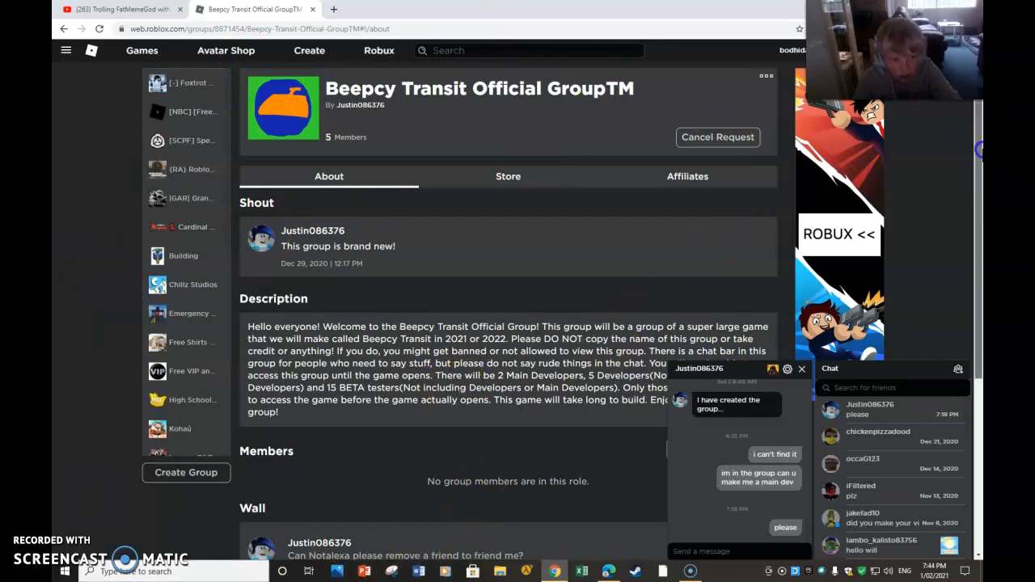
scroll("down", 3)
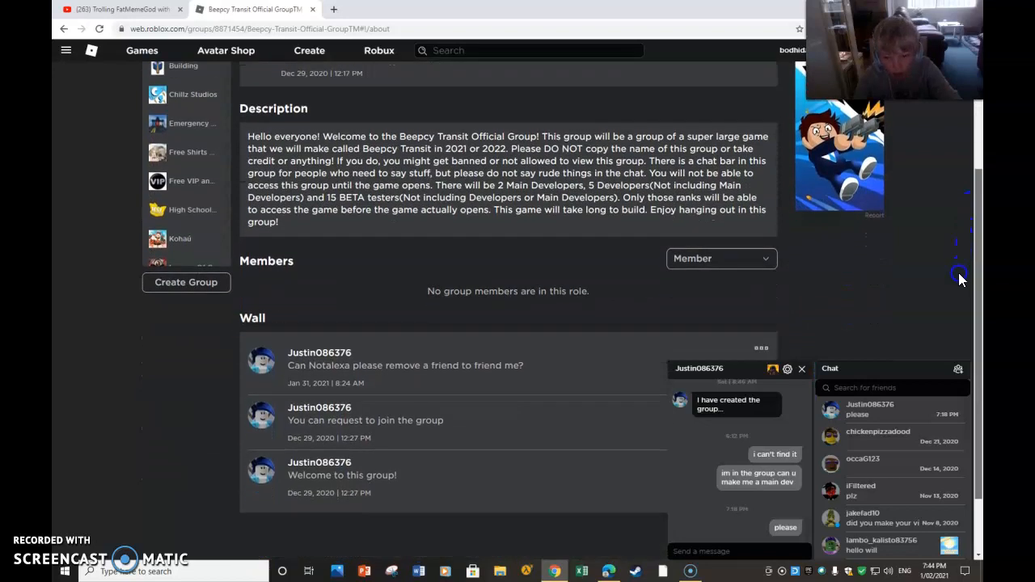
scroll("down", 3)
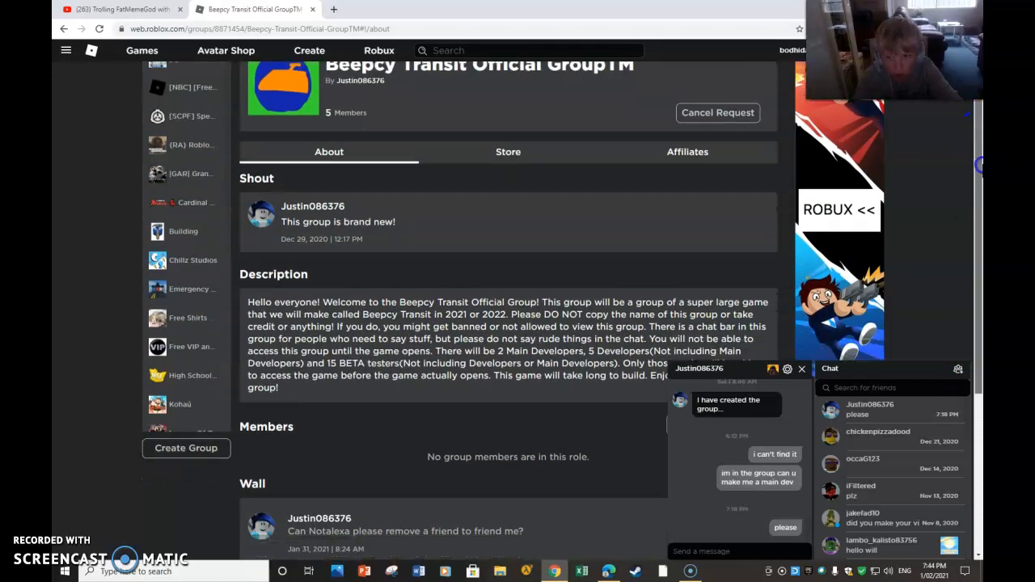
scroll("down", 3)
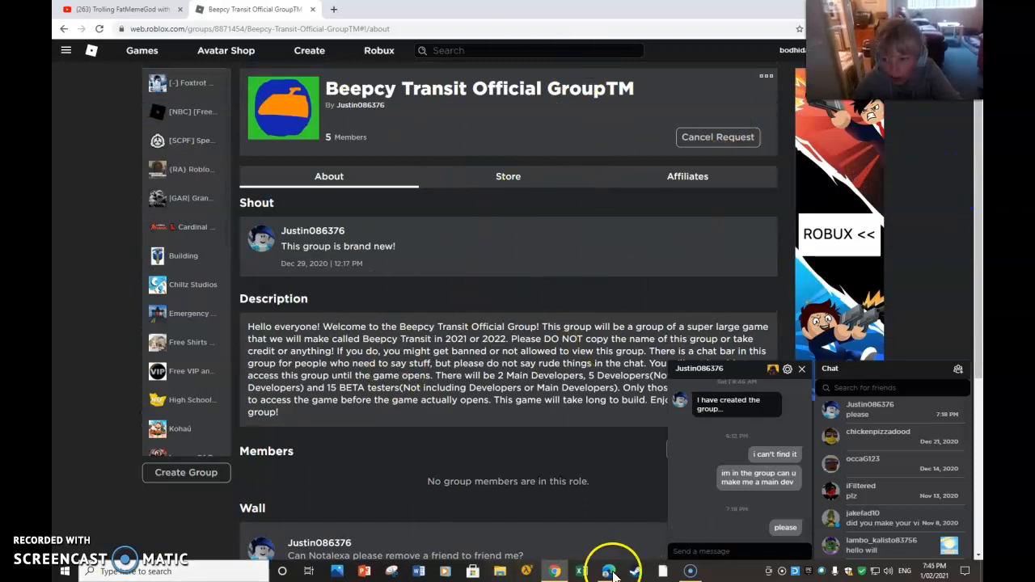
mouse_move(311, 293)
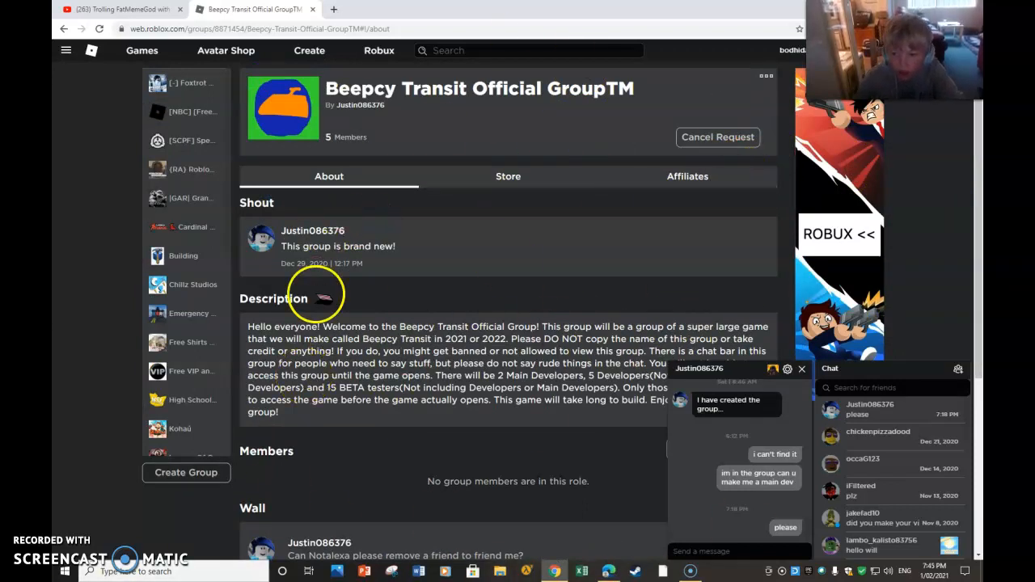
mouse_move(109, 22)
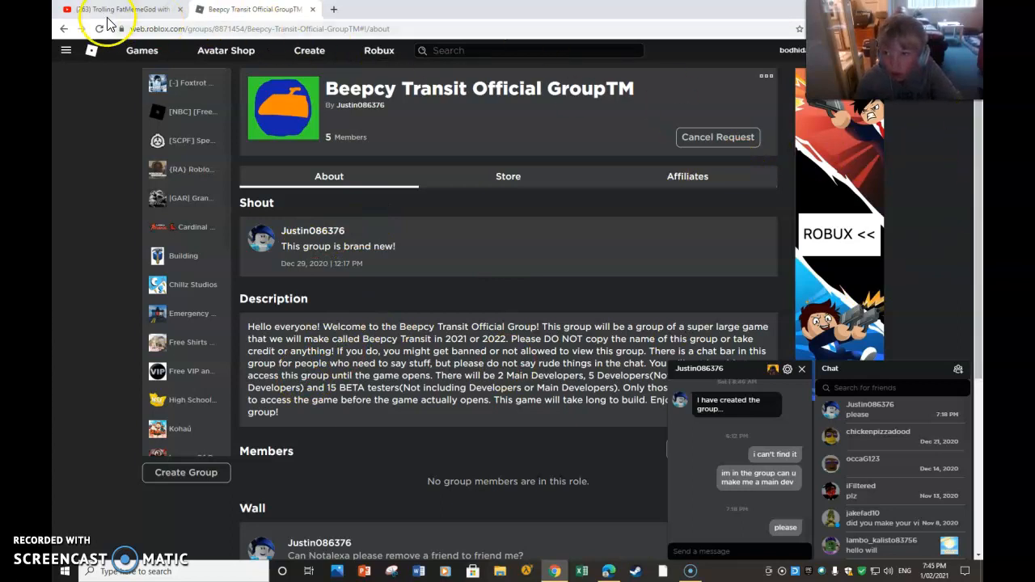
scroll("down", 3)
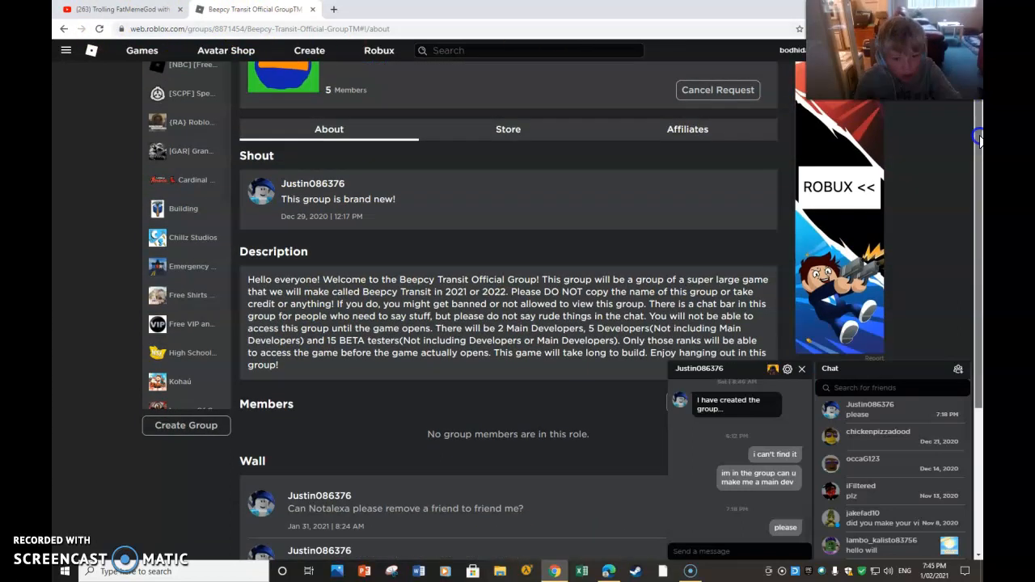
scroll("down", 3)
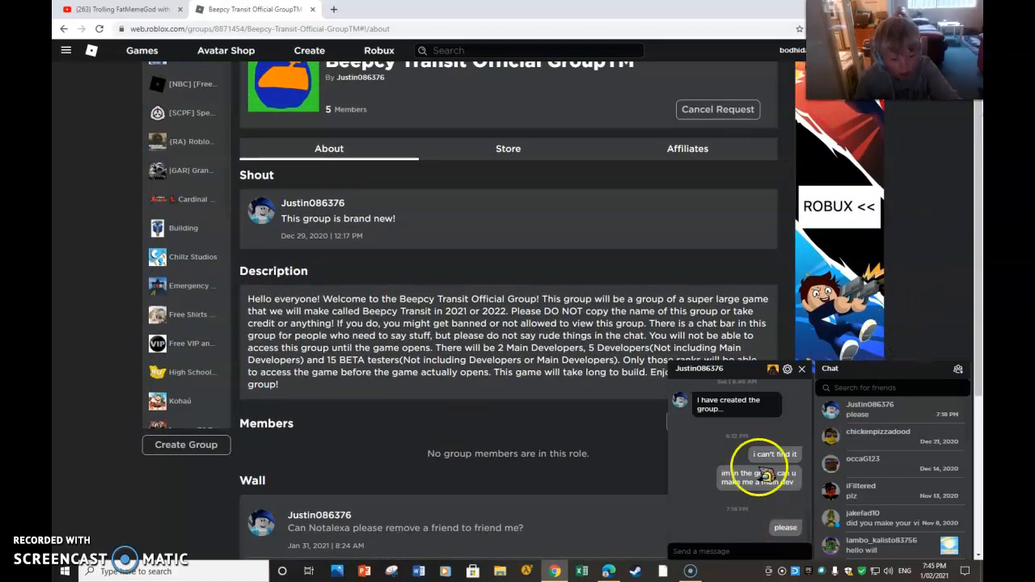
Minimize the chat panels and scroll down to the group's wall posts and welcome message
left_click(801, 369)
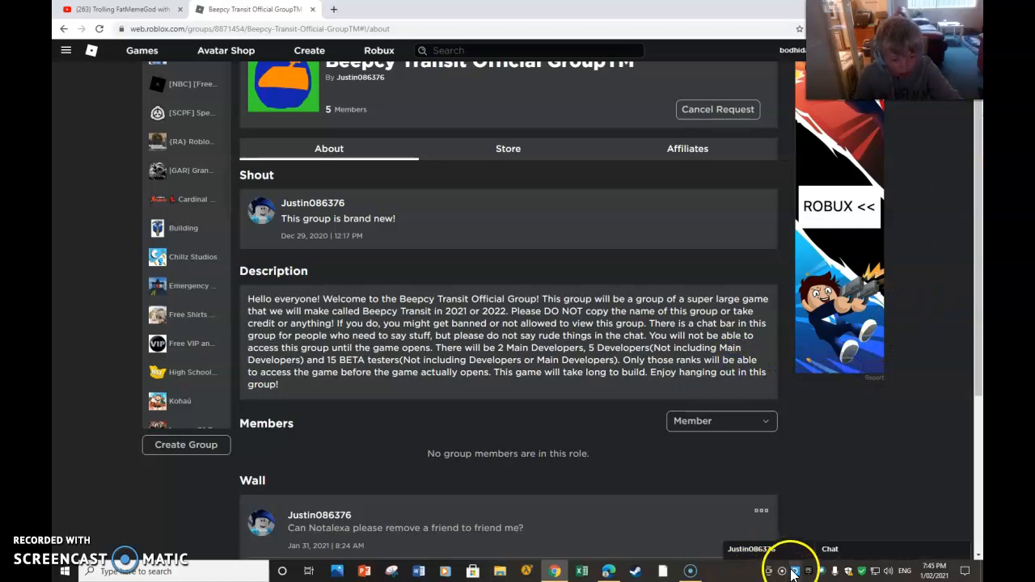
mouse_move(918, 428)
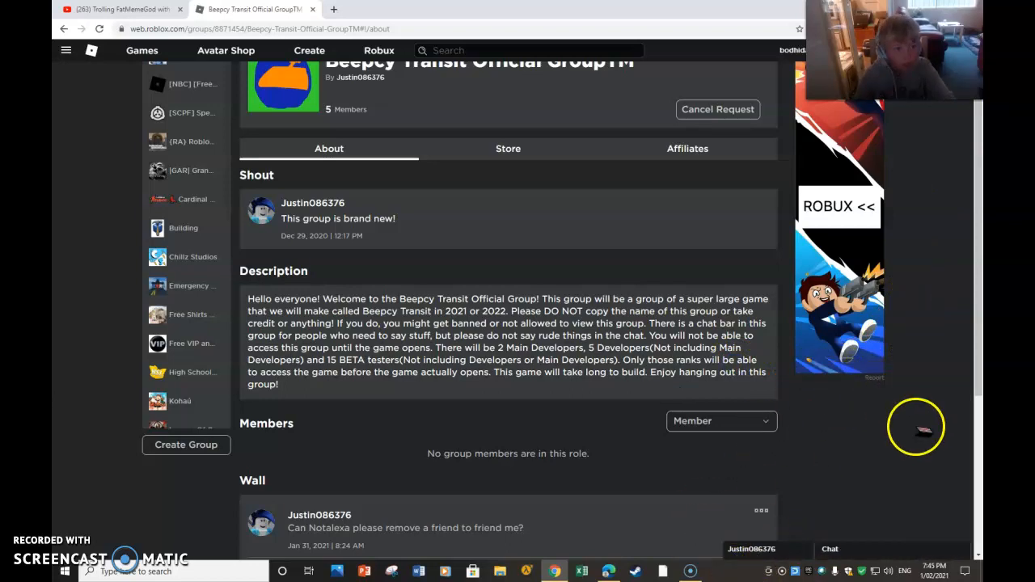
mouse_move(610, 473)
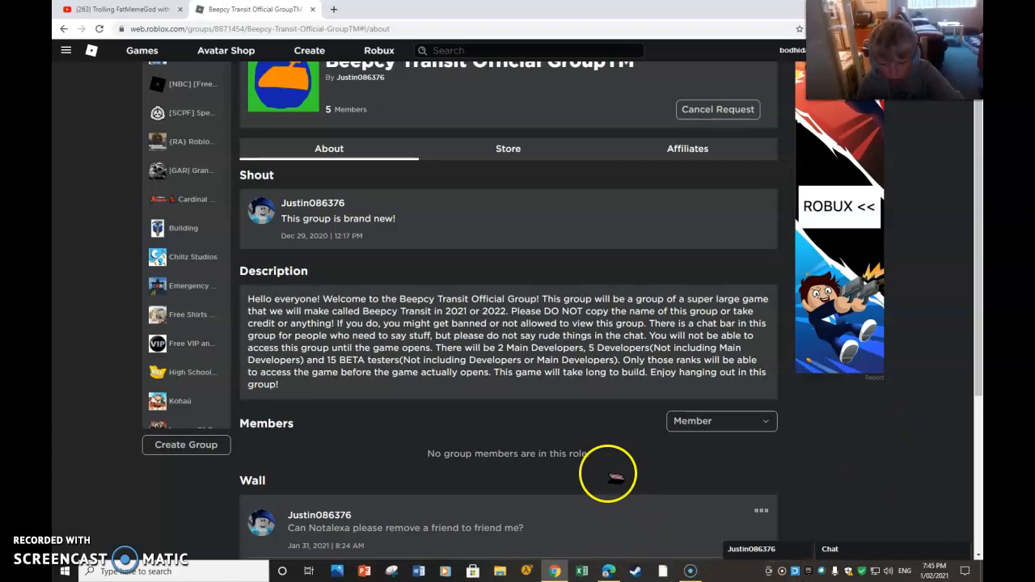
mouse_move(315, 538)
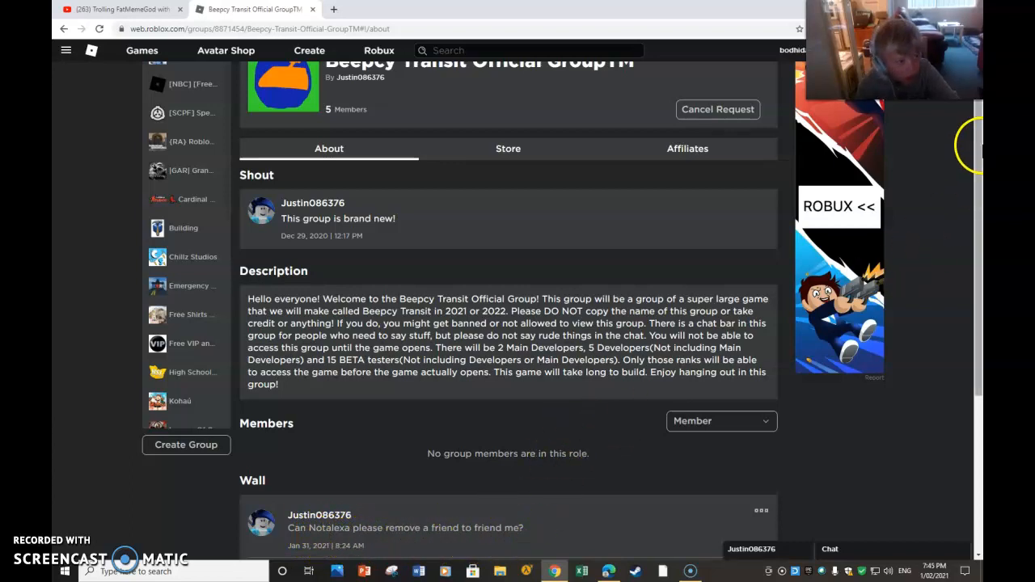
scroll("down", 3)
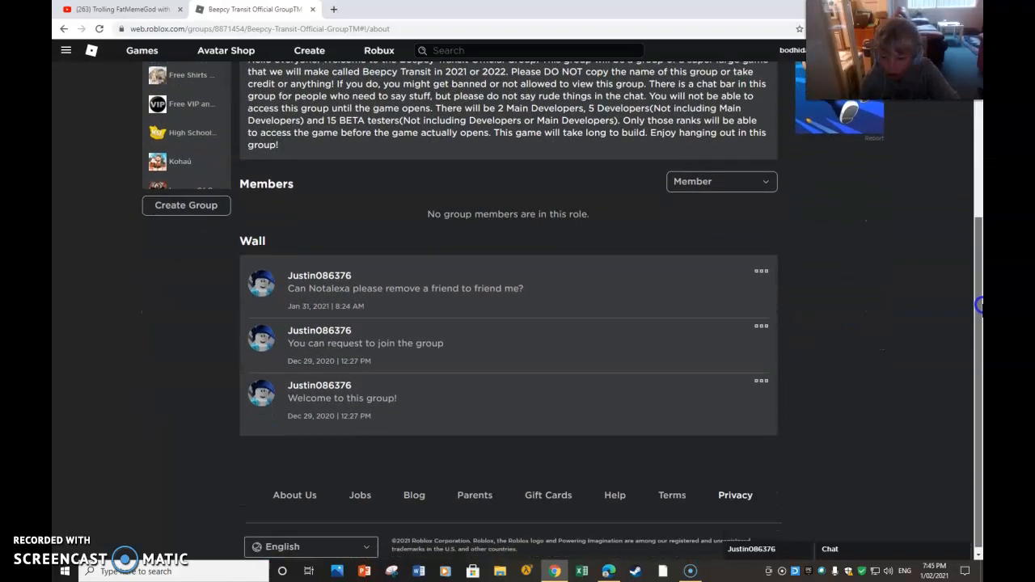